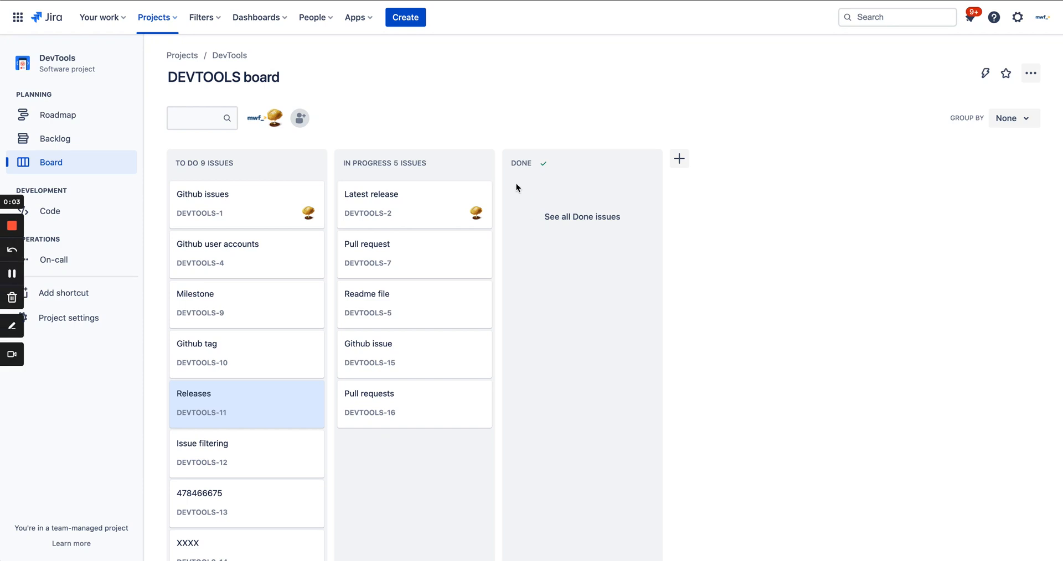
mouse_move(431, 200)
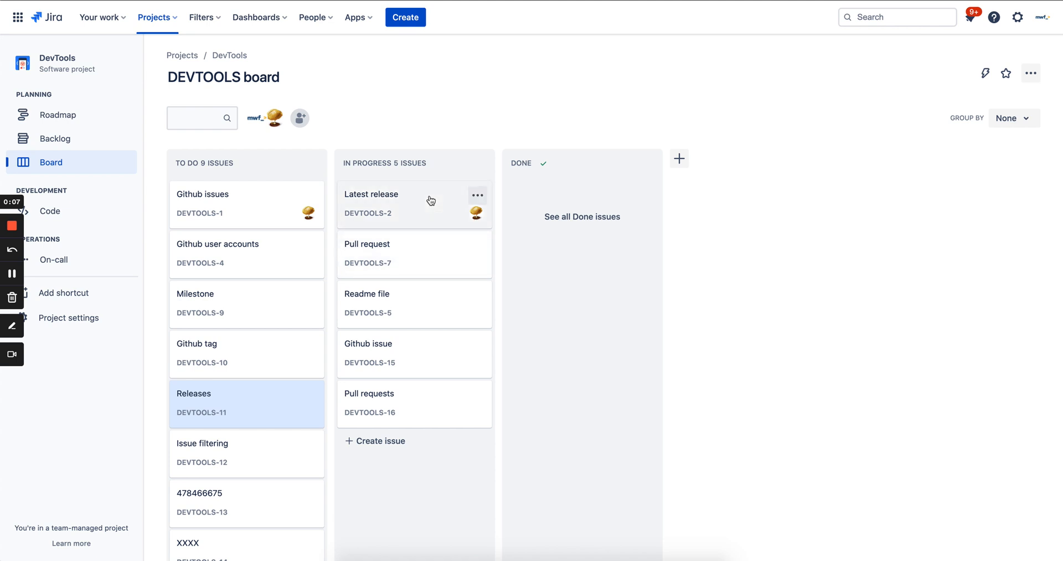
Review the Latest release issue's GitHub release preview via Details and Github Links, then close it.
left_click(371, 194)
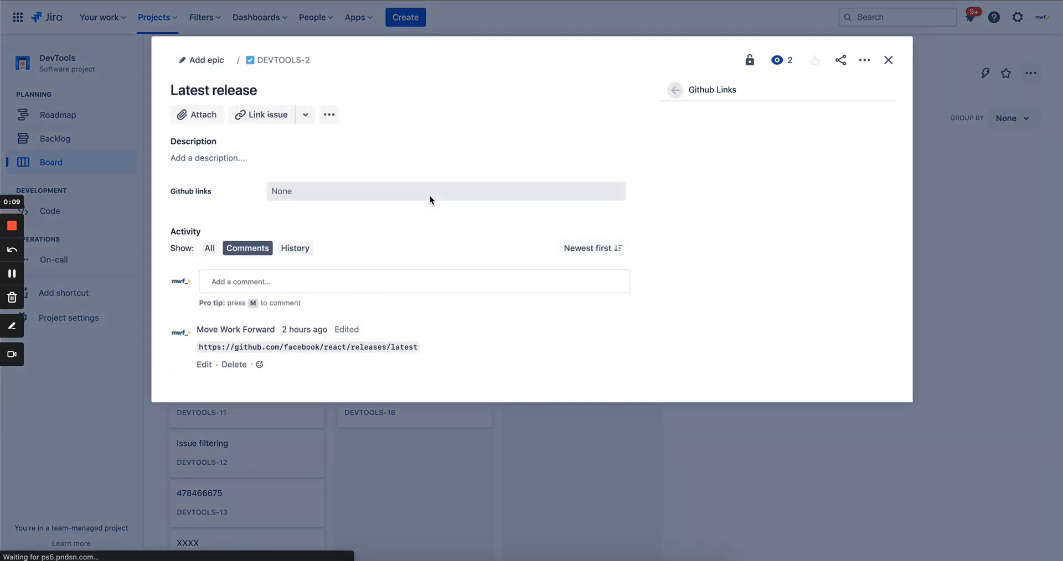
mouse_move(351, 186)
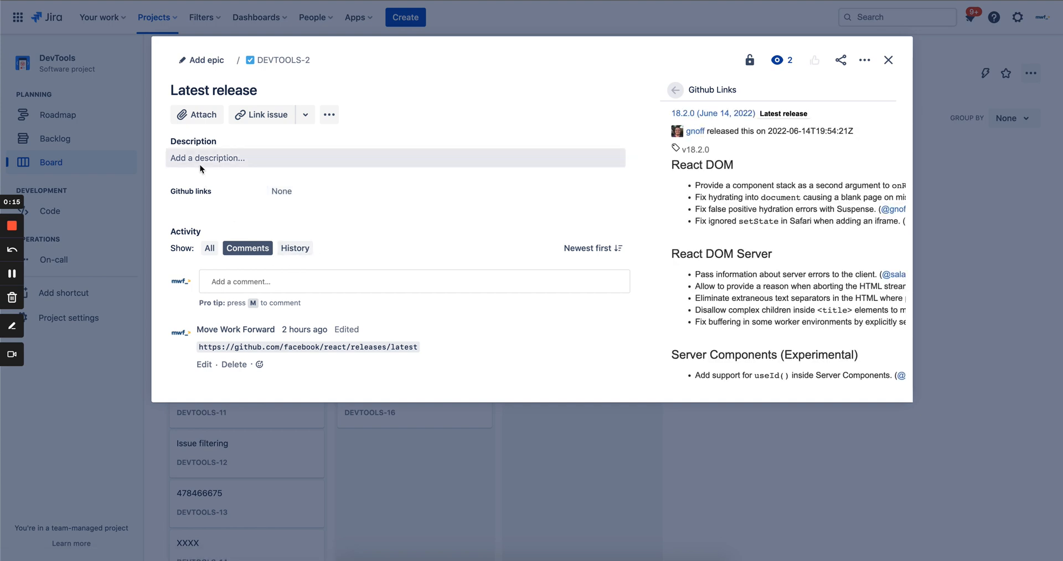
mouse_move(266, 360)
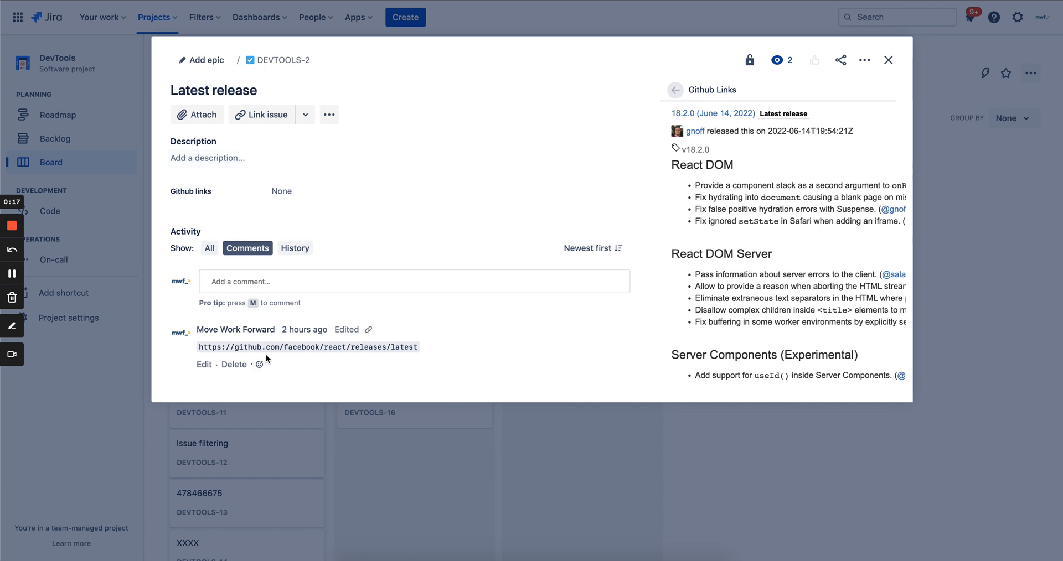
mouse_move(310, 368)
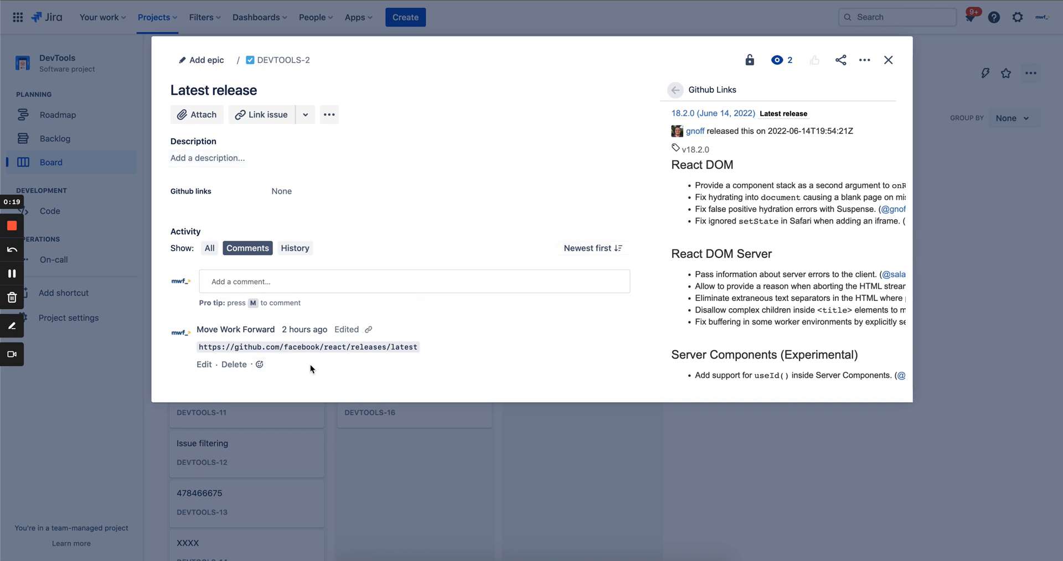
left_click(675, 90)
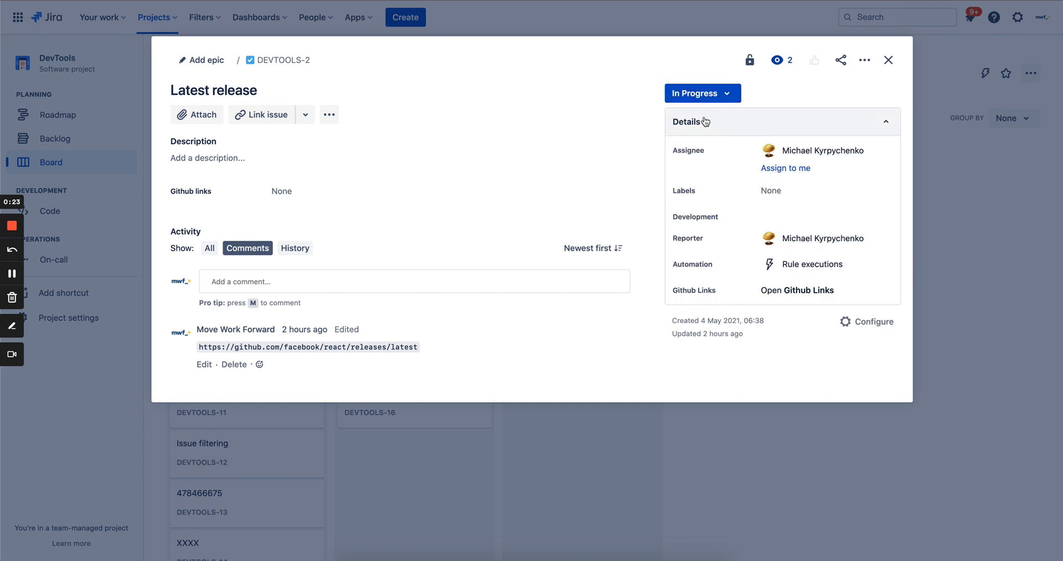
left_click(818, 290)
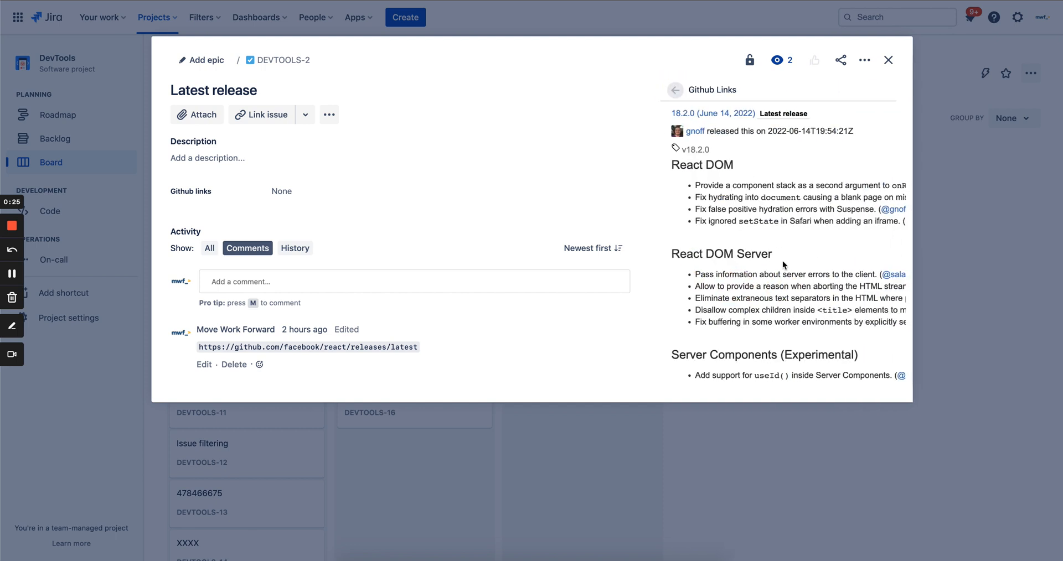
left_click(888, 60)
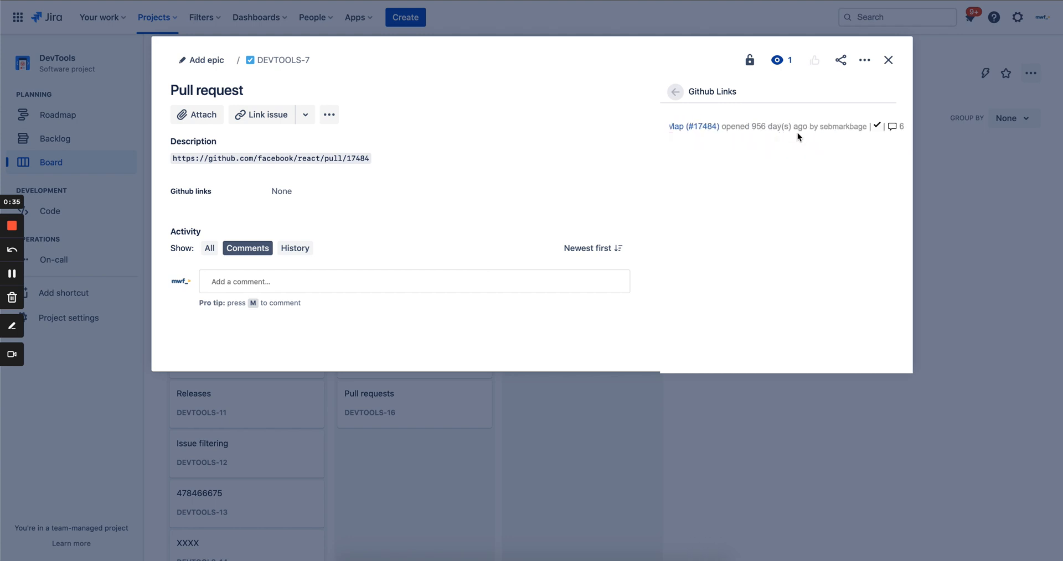
mouse_move(868, 75)
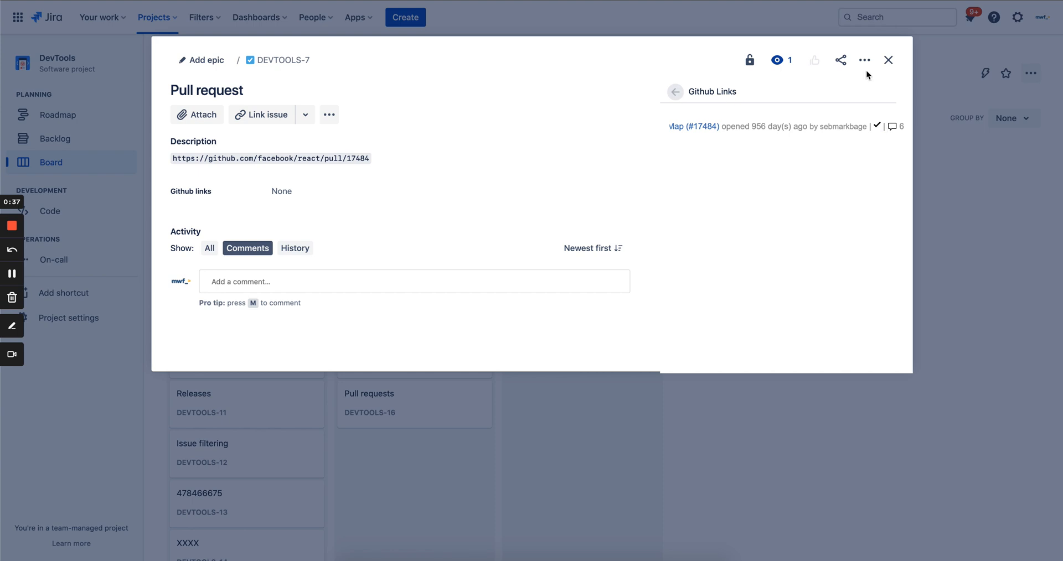
Close the Pull request issue and expand the readme.md preview in the Readme file issue.
left_click(887, 60)
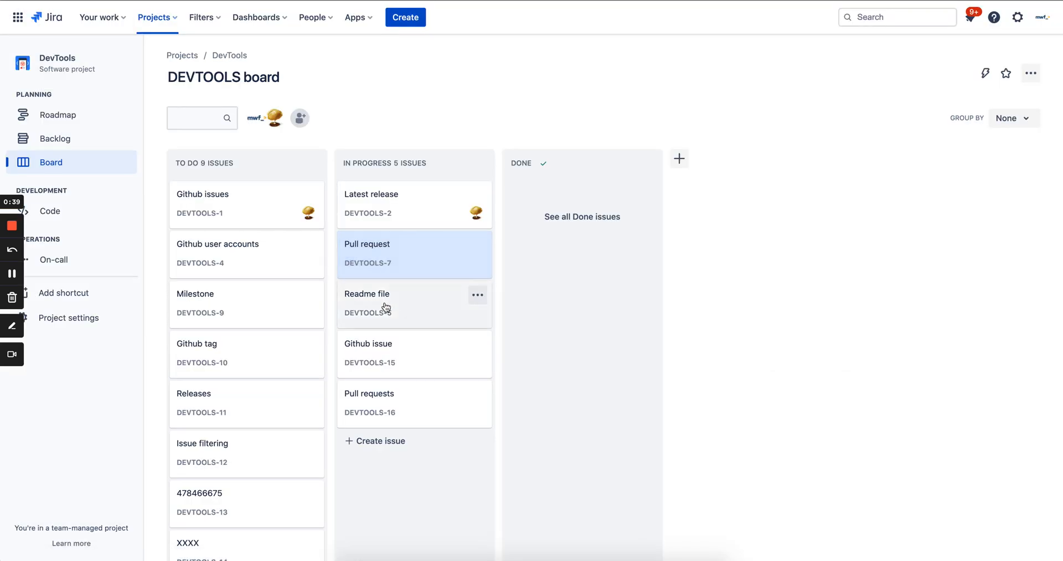
left_click(366, 295)
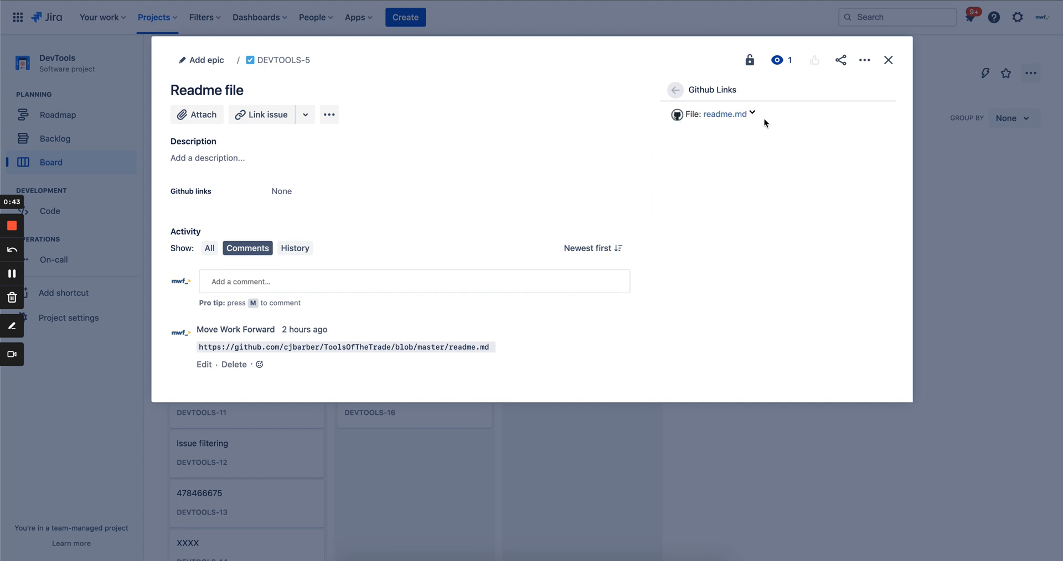
mouse_move(752, 115)
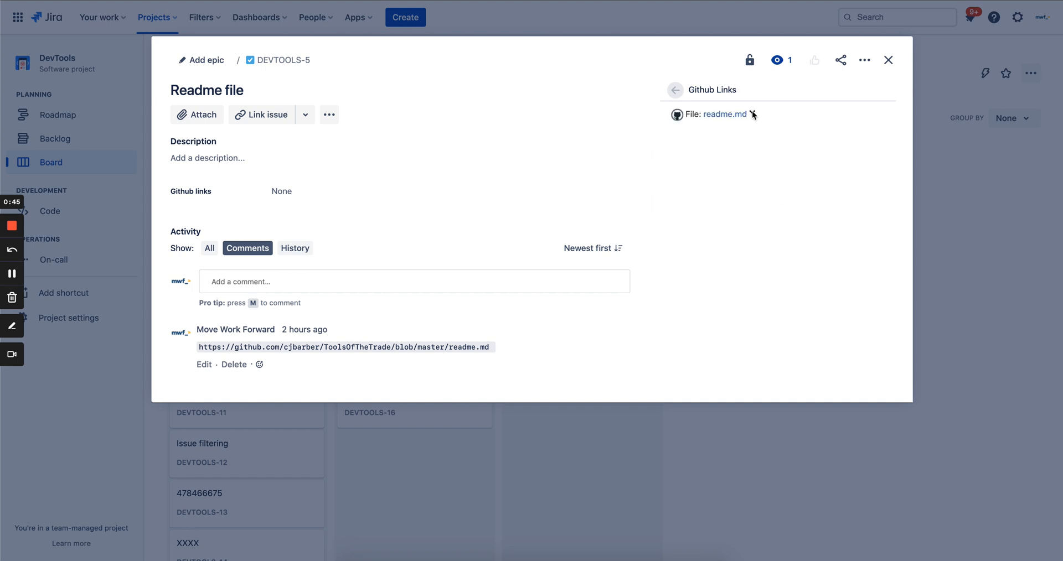
mouse_move(749, 311)
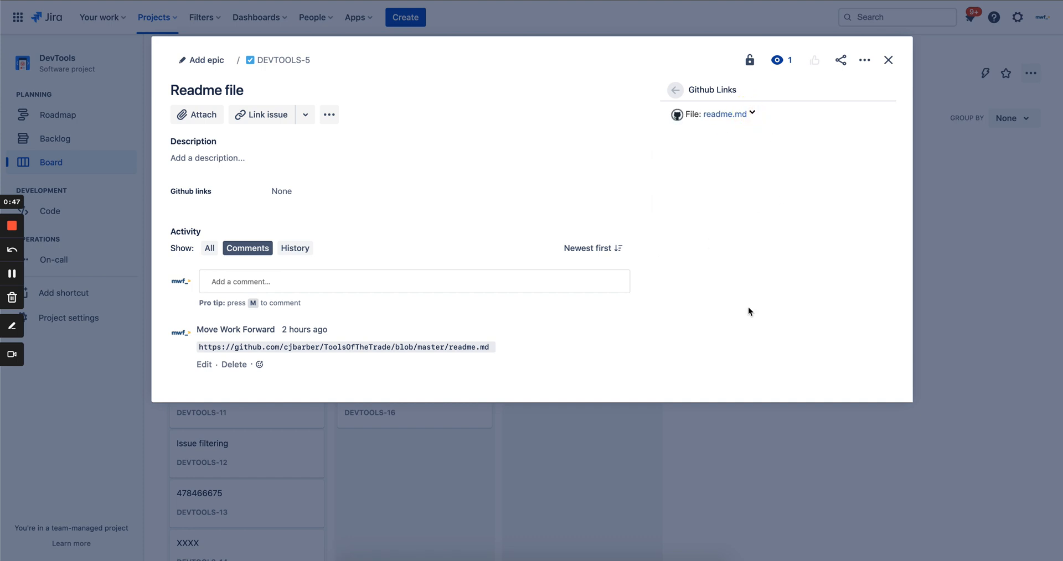
left_click(724, 114)
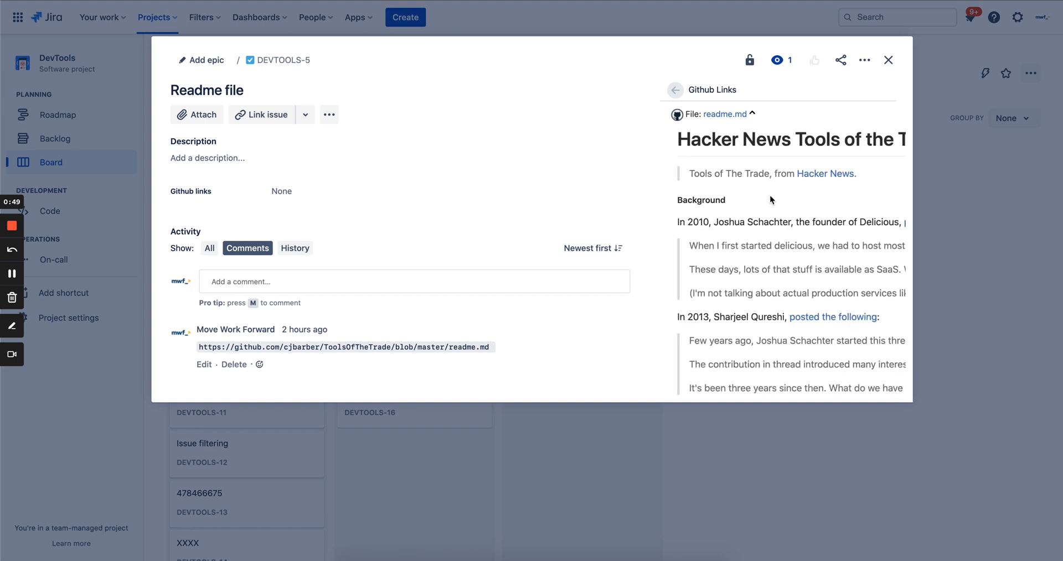
Scroll through the full readme.md preview and close the Readme file issue back to the board.
scroll("down", 3)
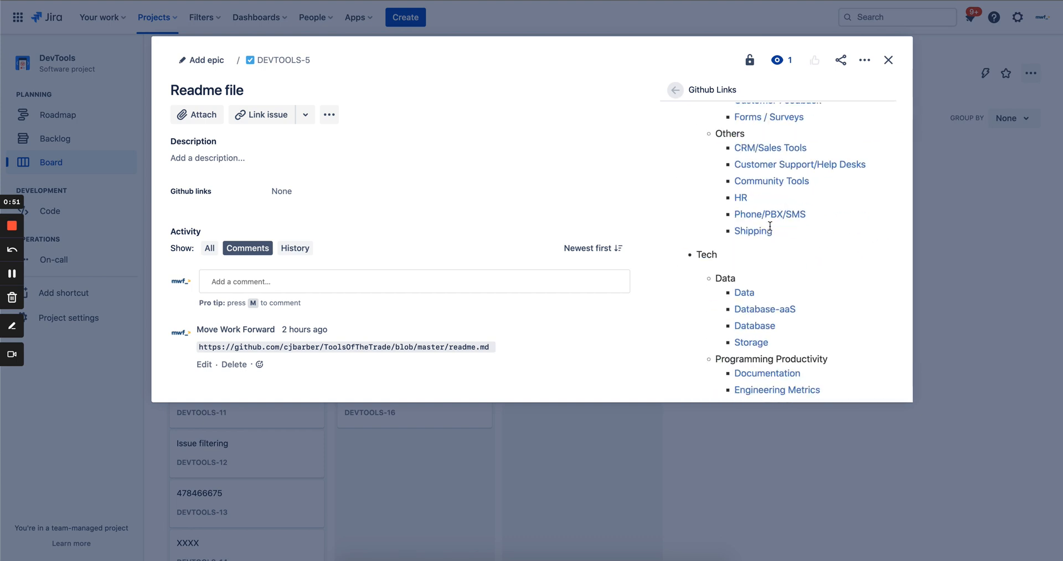
scroll("down", 3)
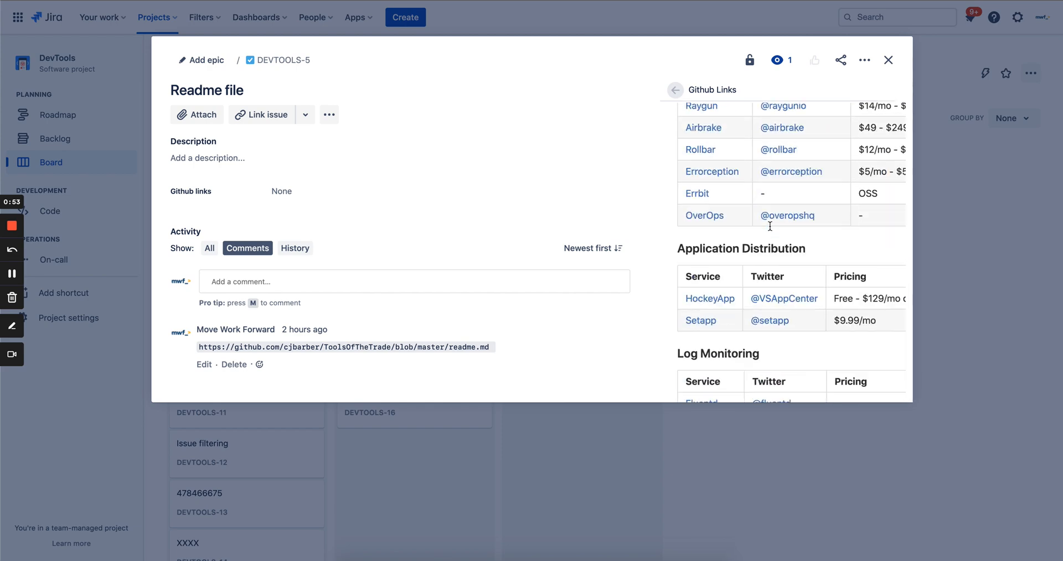
scroll("down", 3)
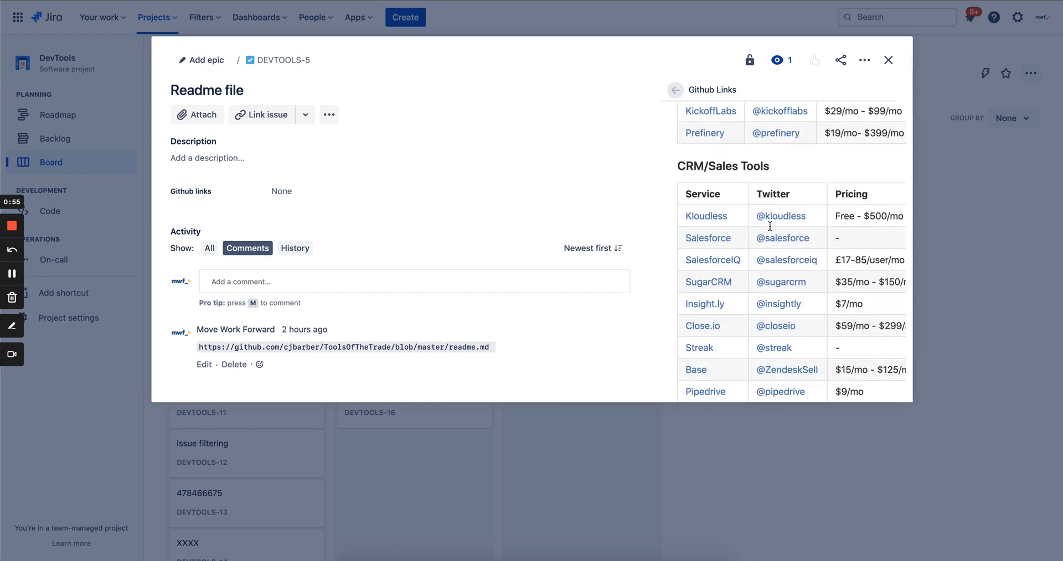
scroll("down", 3)
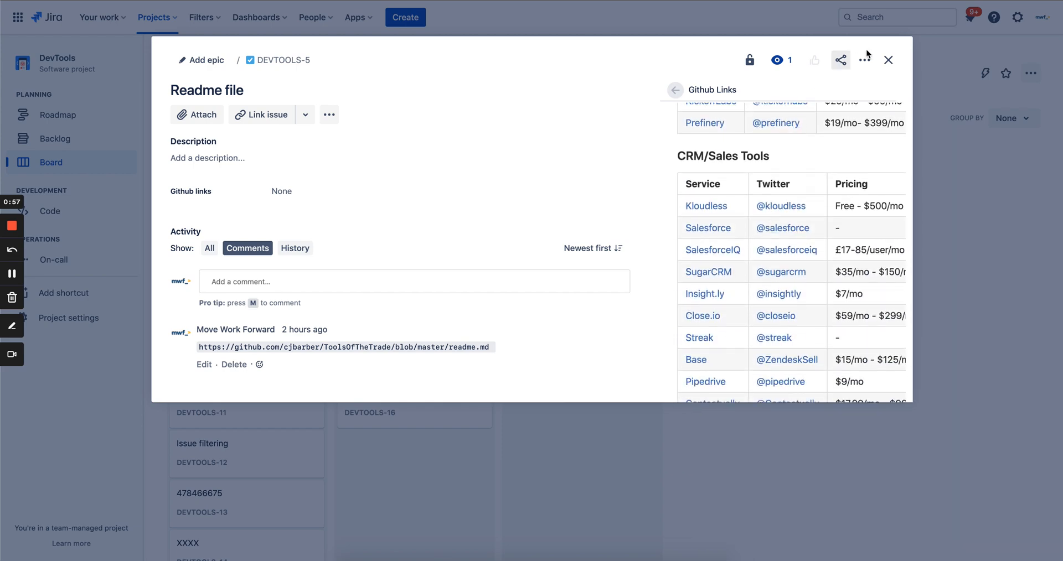
left_click(888, 59)
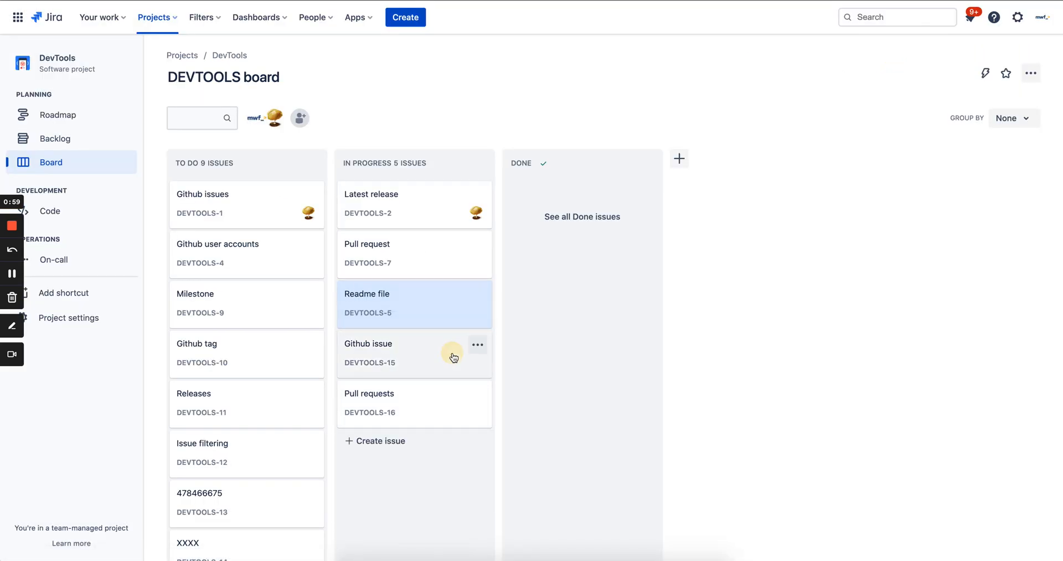
left_click(367, 352)
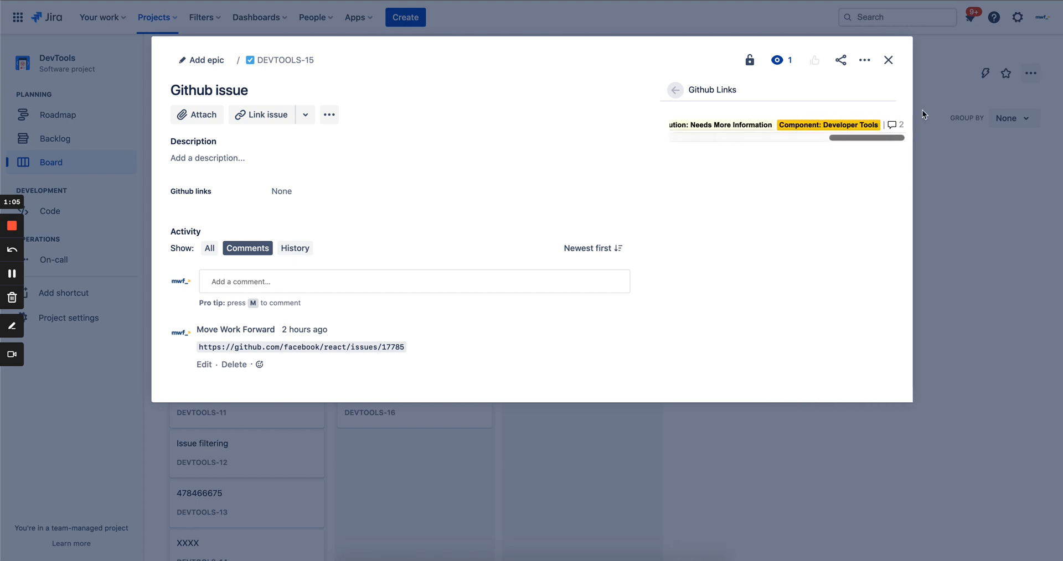
left_click(887, 59)
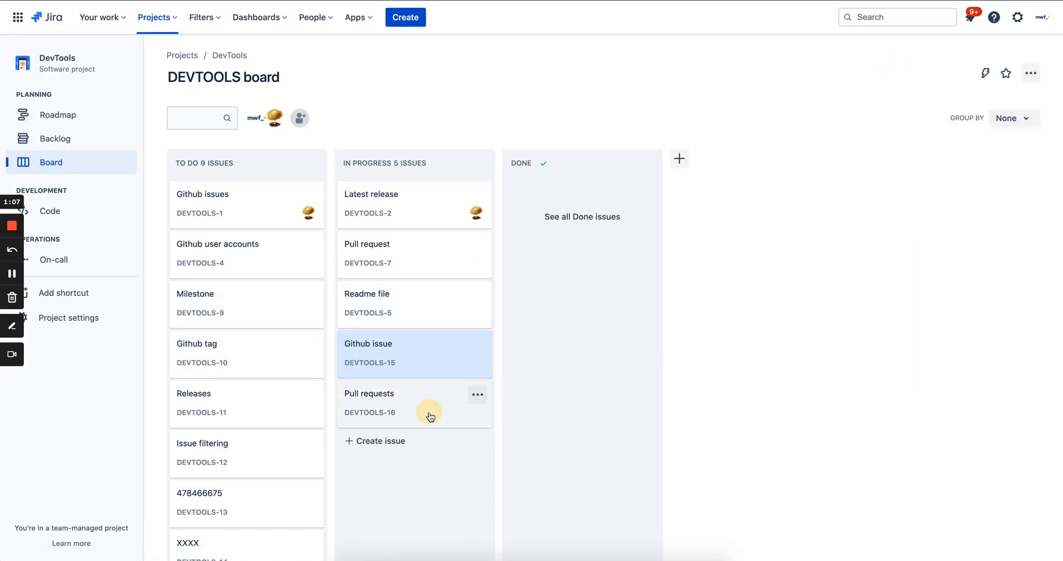
left_click(369, 394)
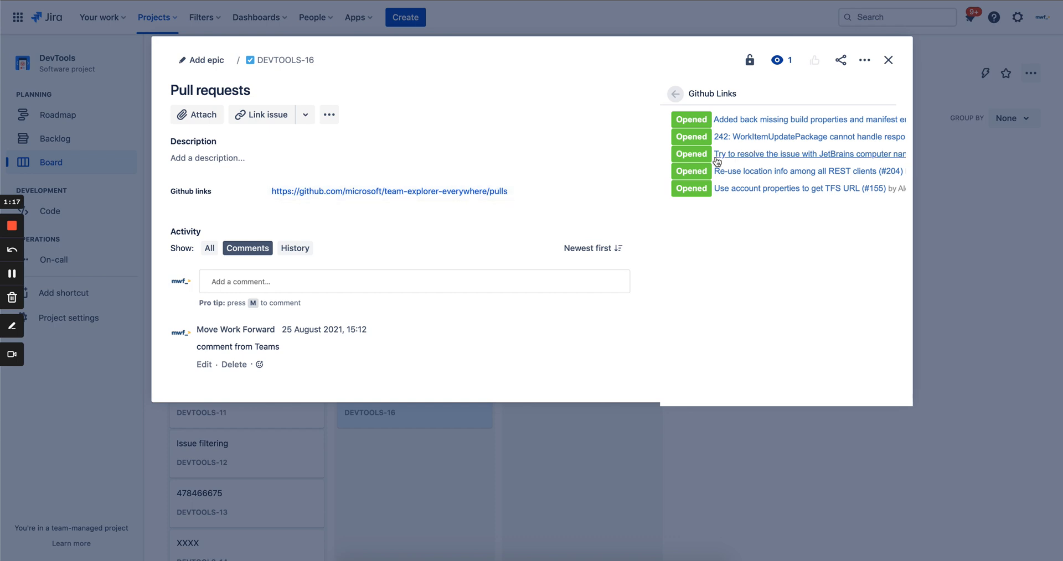
mouse_move(937, 43)
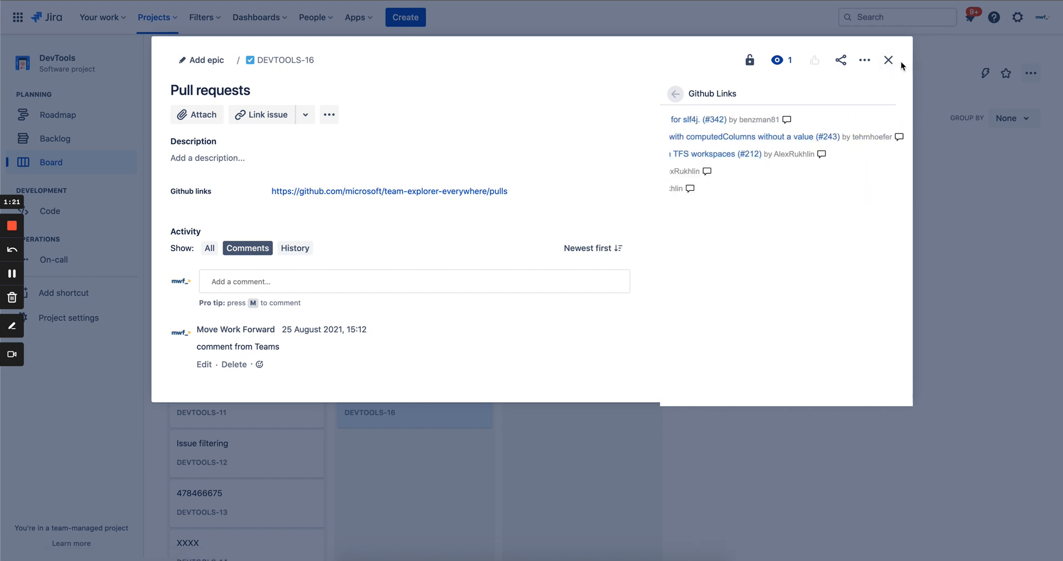
left_click(888, 59)
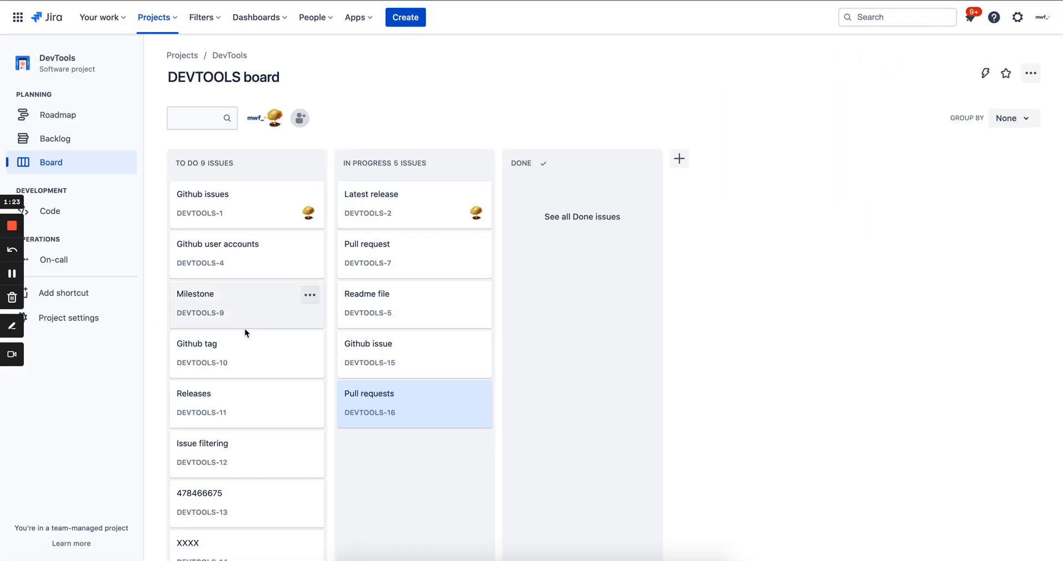
left_click(202, 194)
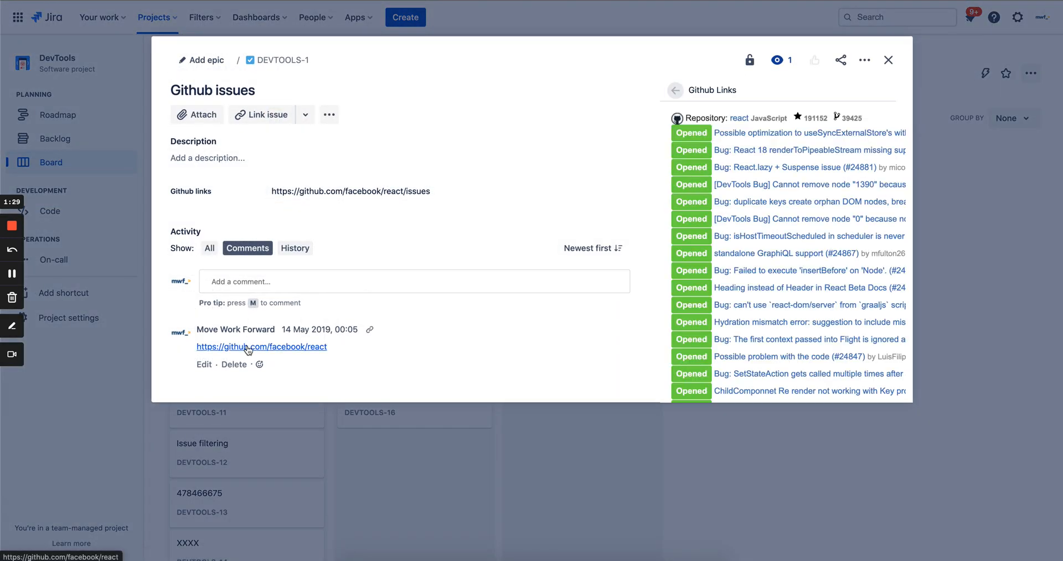
mouse_move(564, 198)
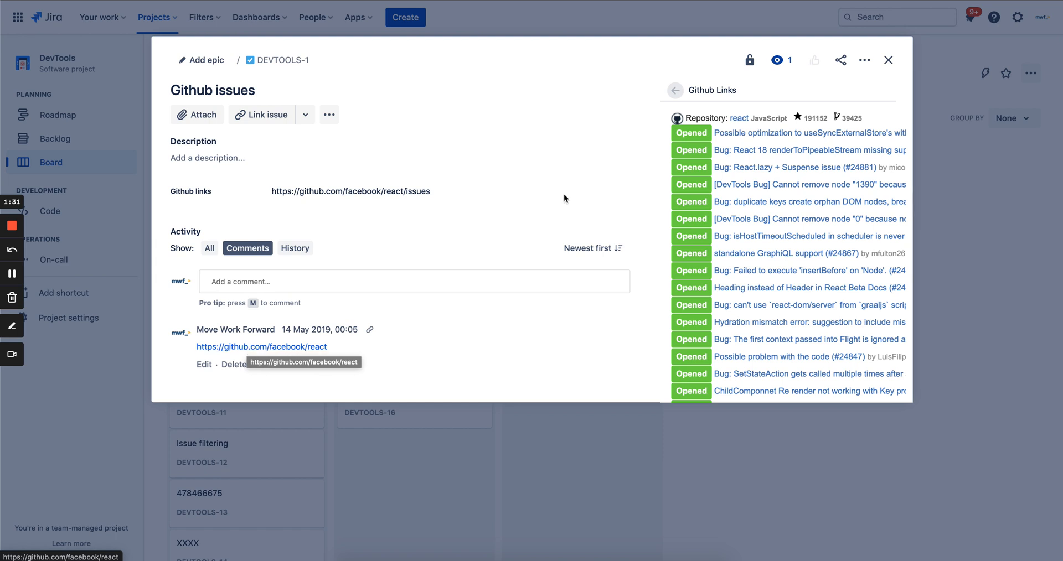
mouse_move(871, 123)
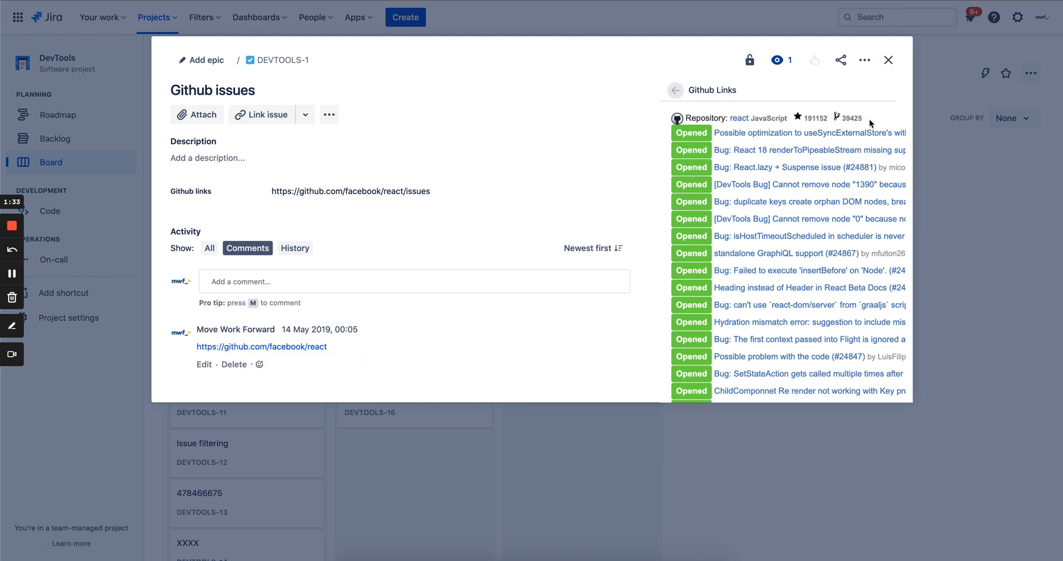
mouse_move(811, 120)
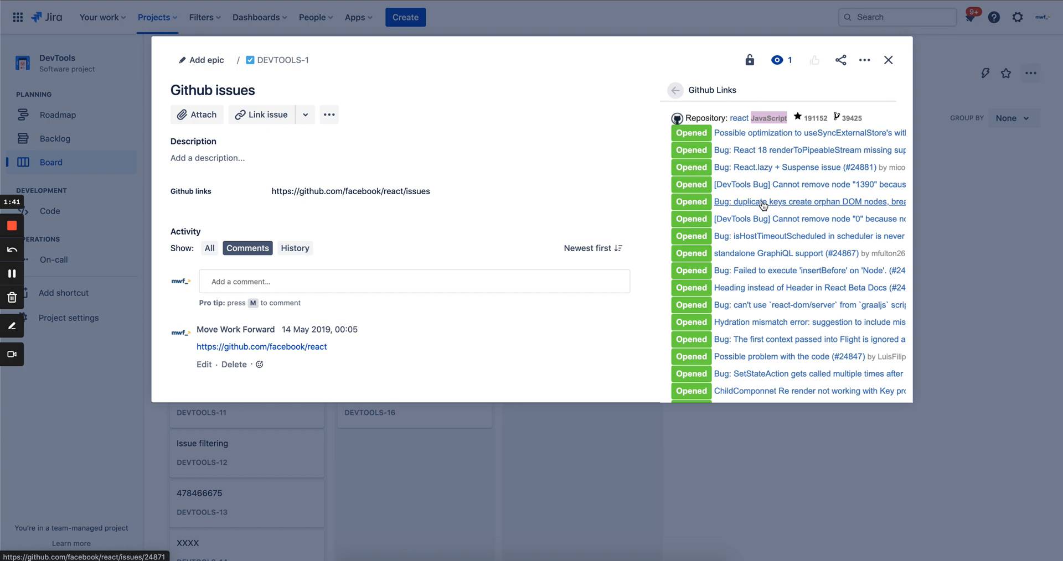
scroll("down", 3)
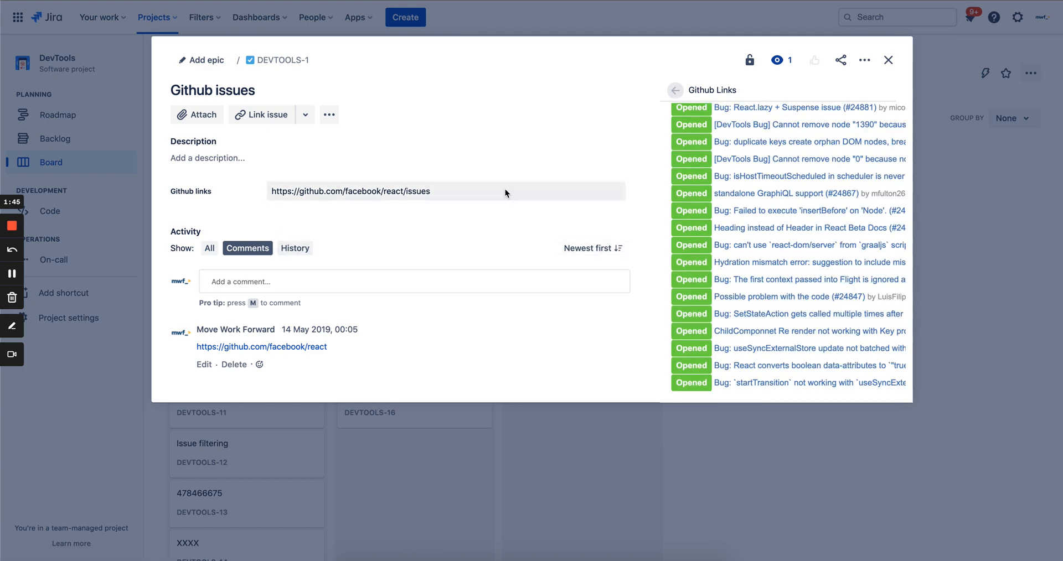
left_click(887, 59)
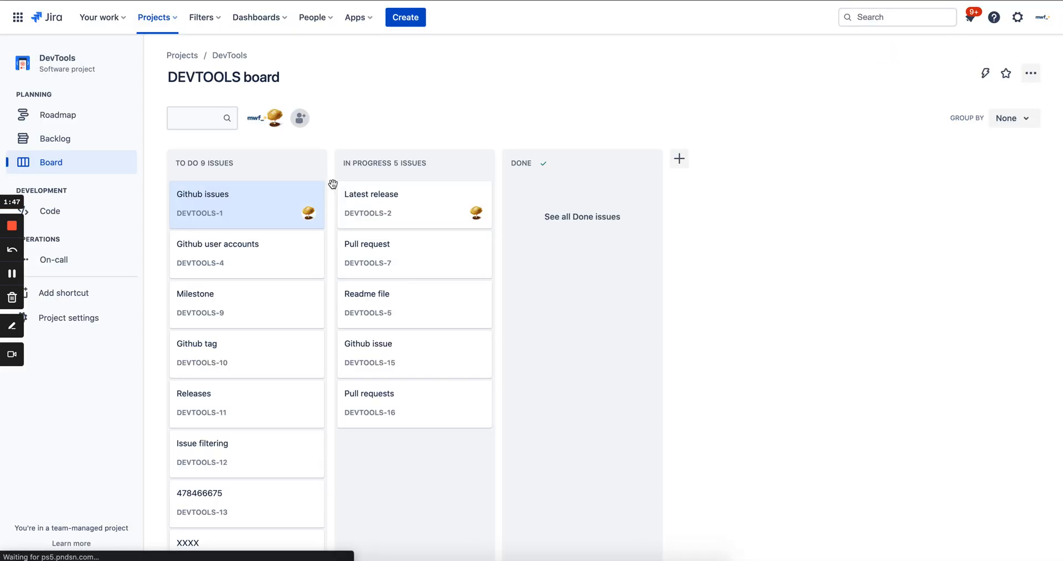
View and close the Github user accounts profile links, then open the Milestone issue showing milestone 19.0.0 at 36%.
left_click(217, 255)
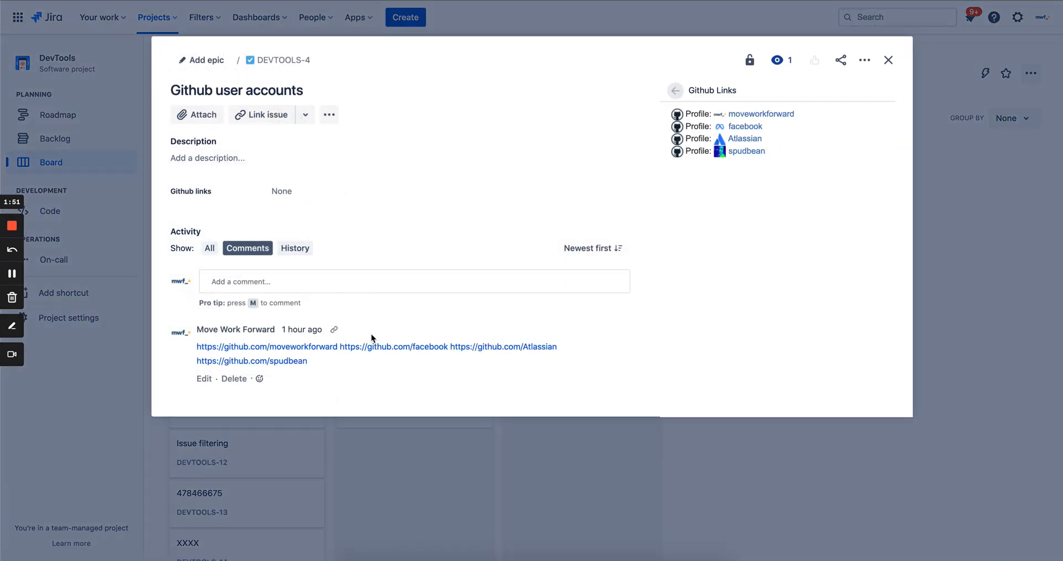
mouse_move(726, 195)
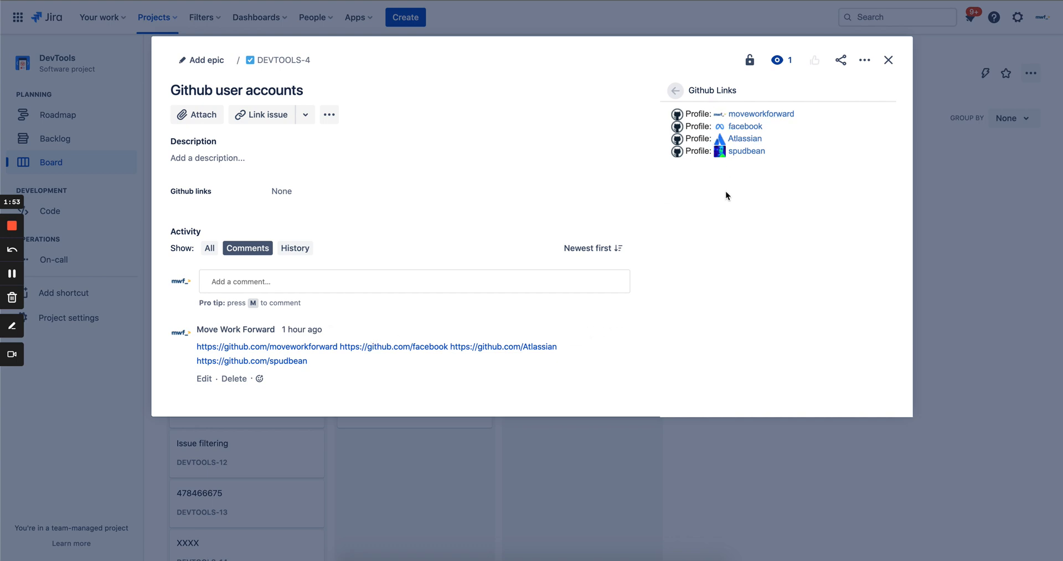
mouse_move(734, 195)
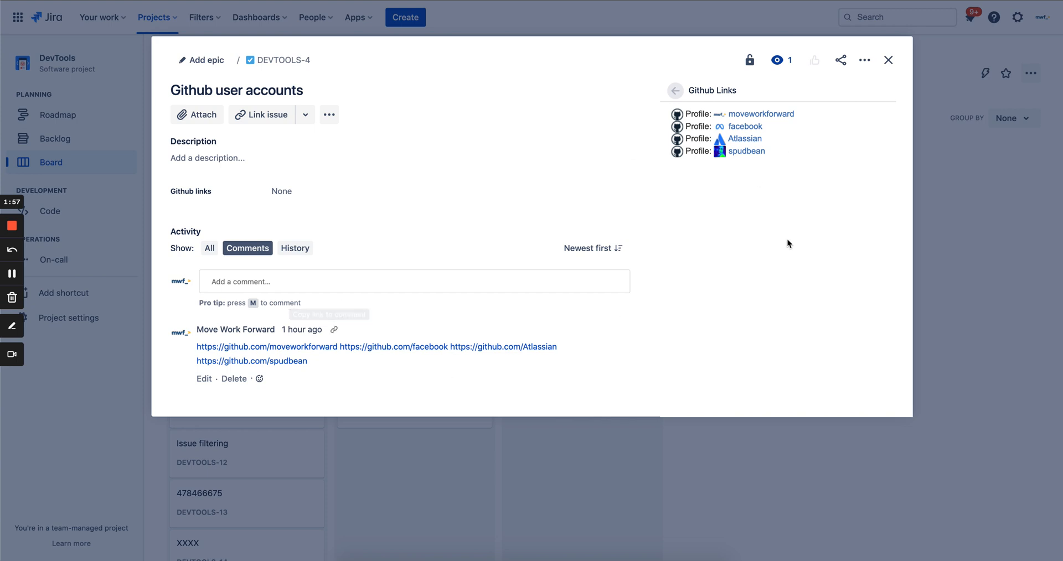
left_click(888, 60)
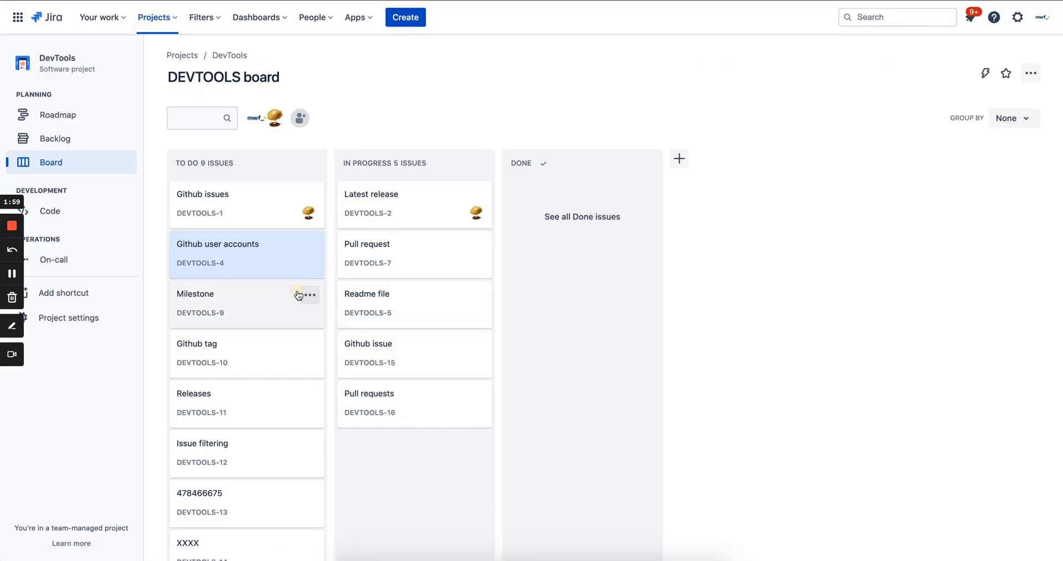
left_click(194, 294)
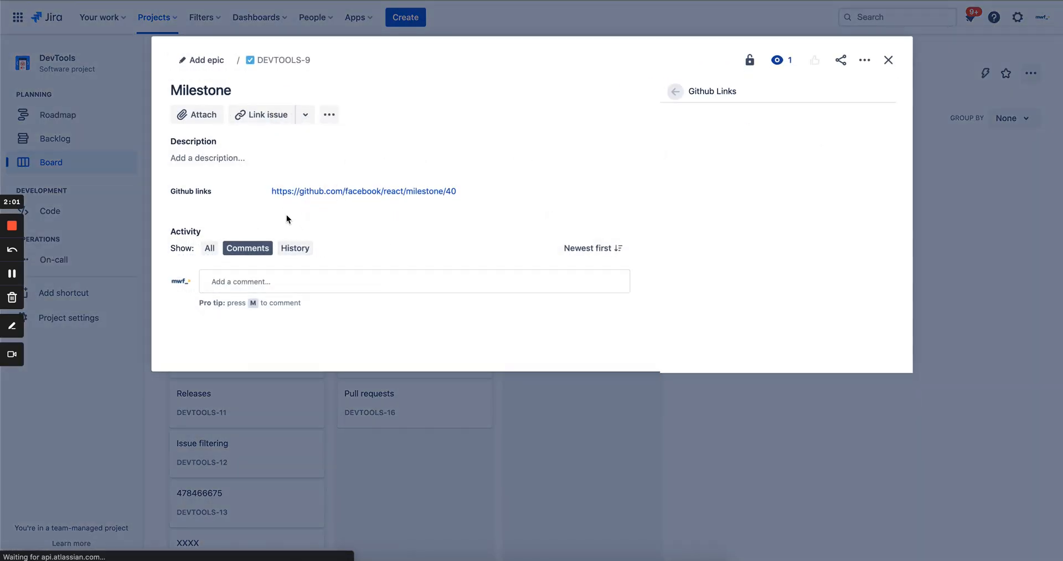
left_click(363, 190)
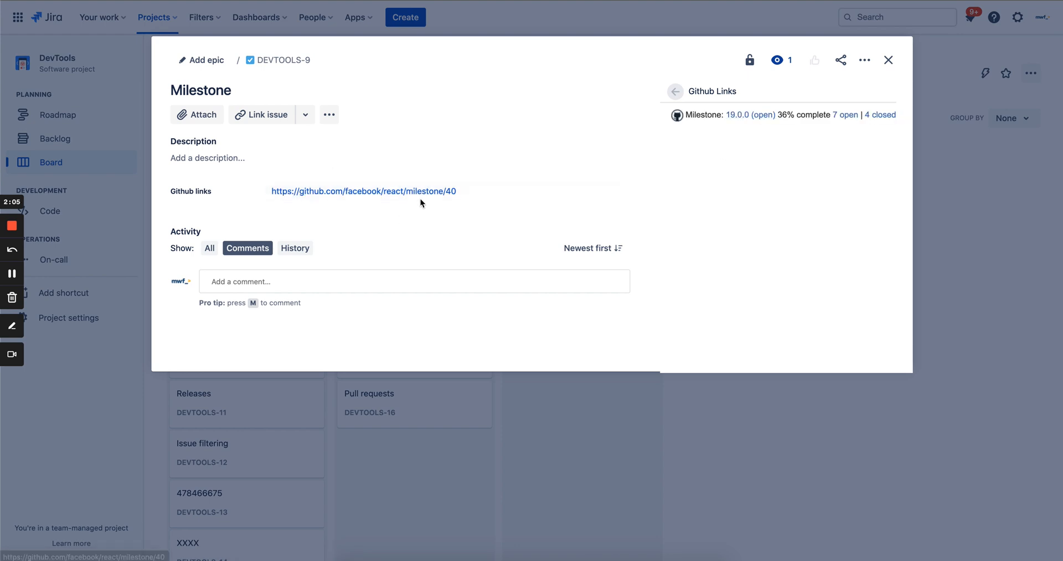
mouse_move(361, 161)
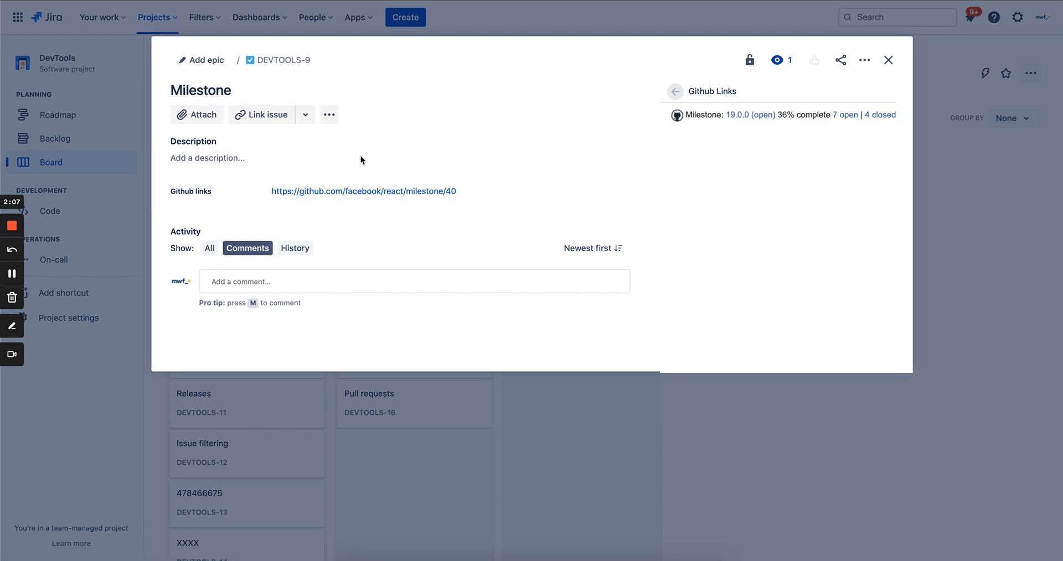
mouse_move(796, 105)
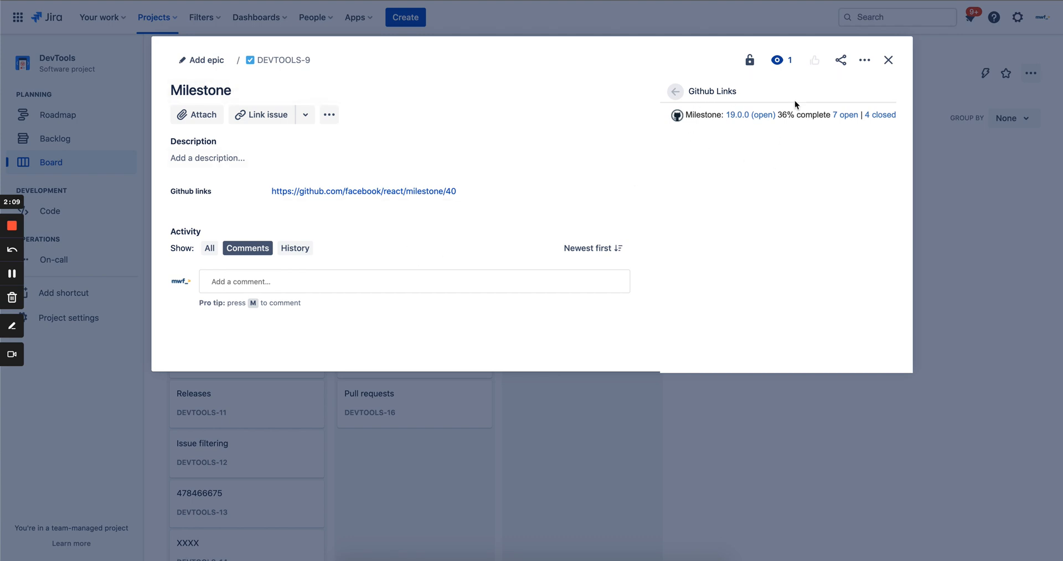
mouse_move(723, 125)
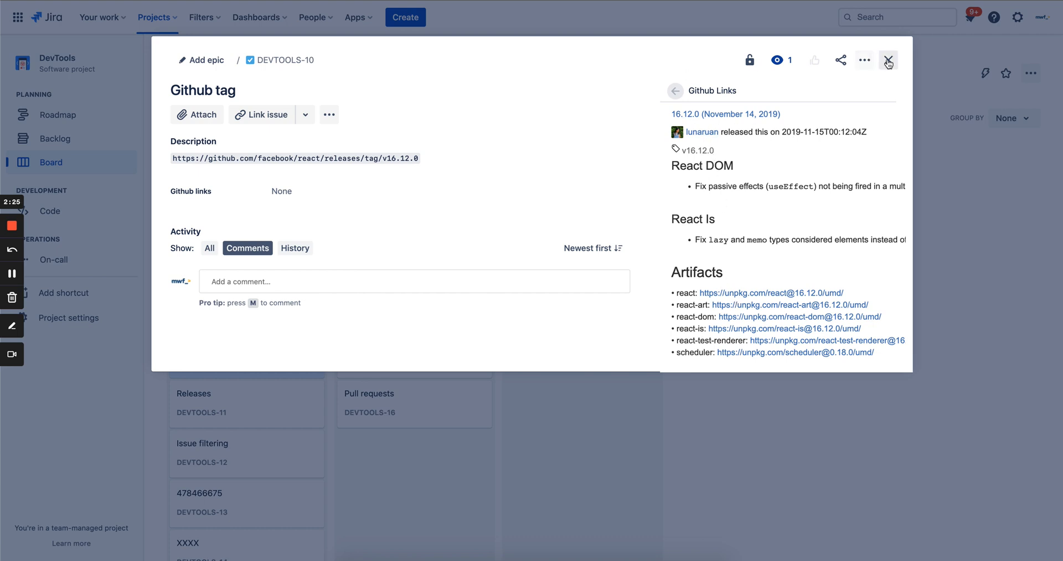
left_click(888, 60)
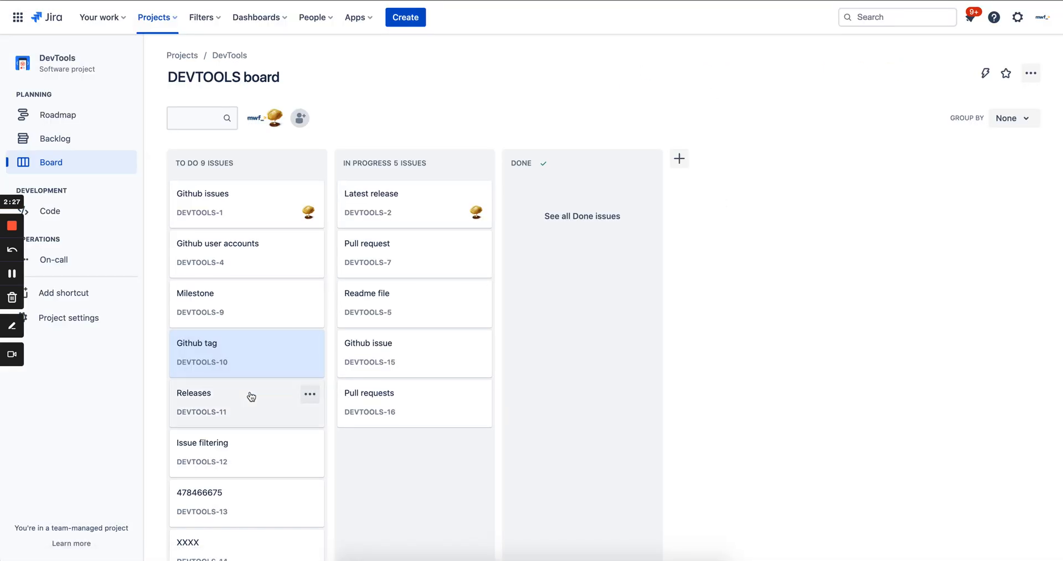
left_click(192, 393)
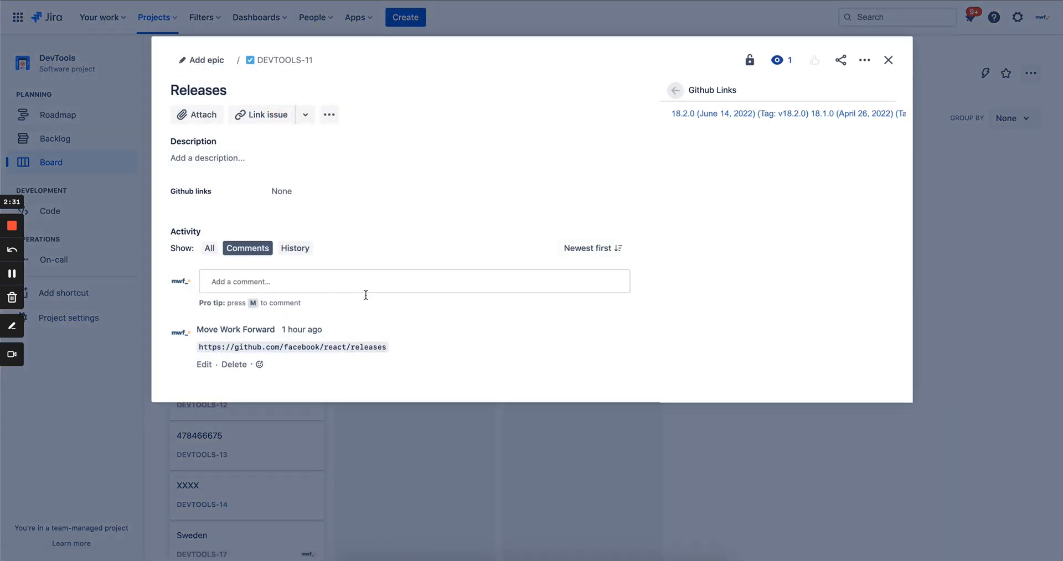
mouse_move(756, 135)
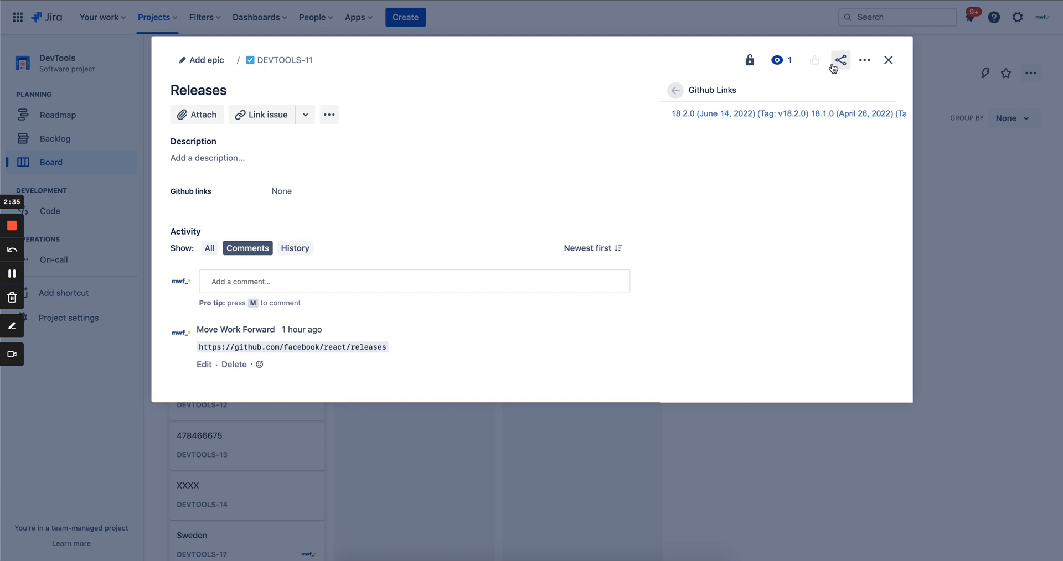
mouse_move(889, 60)
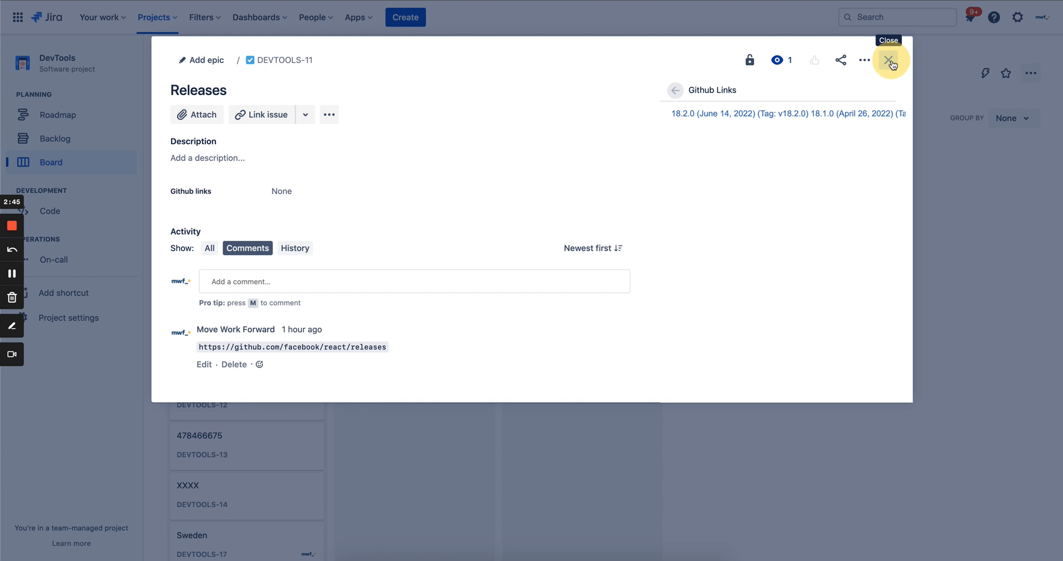
left_click(890, 60)
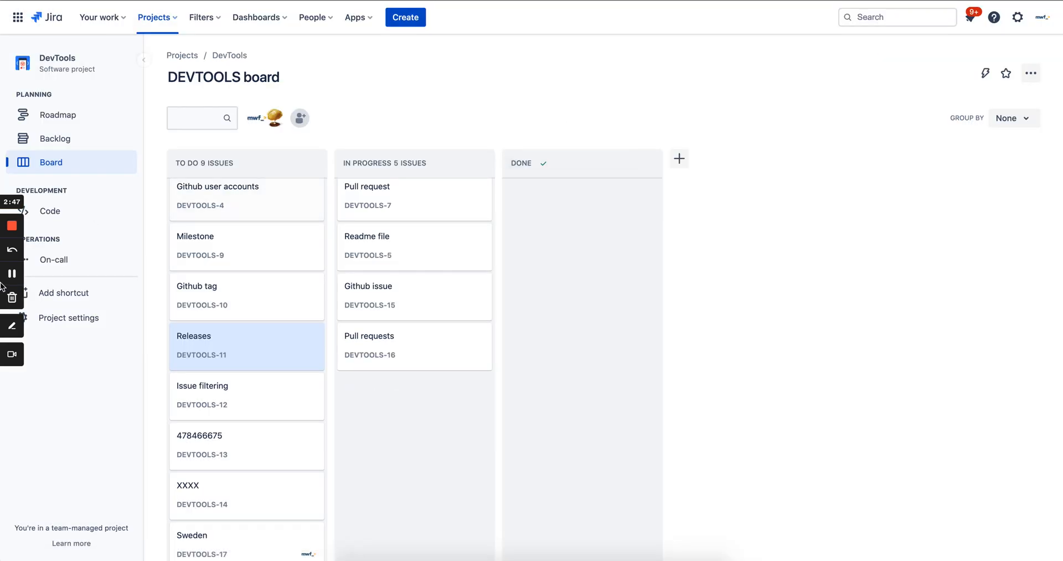